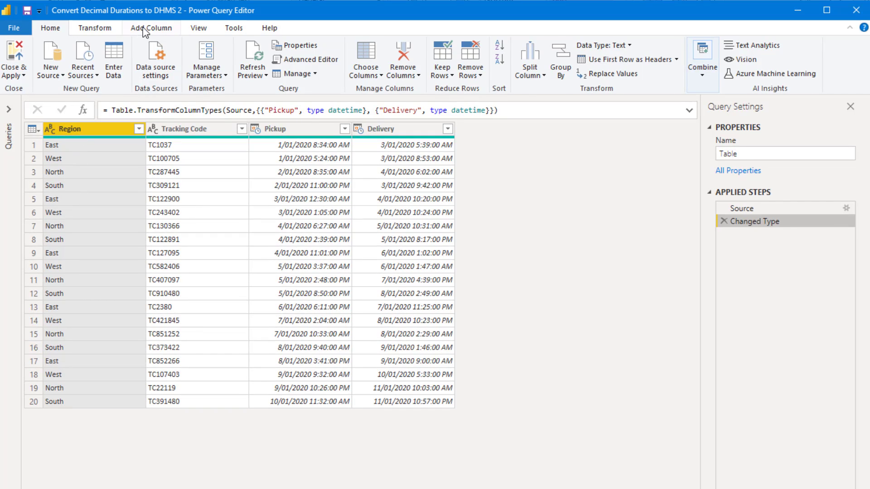
Start a custom column named Delivery Duration with the formula [Delivery]-[Pickup].
left_click(151, 28)
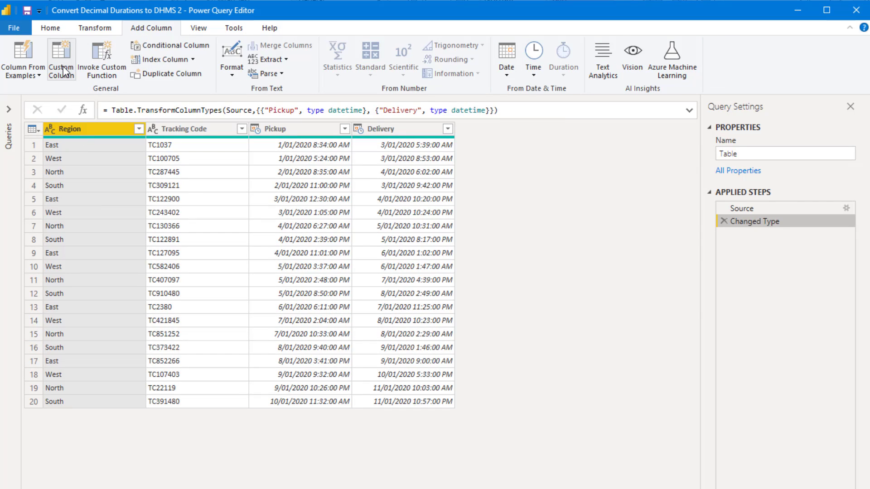
left_click(61, 60)
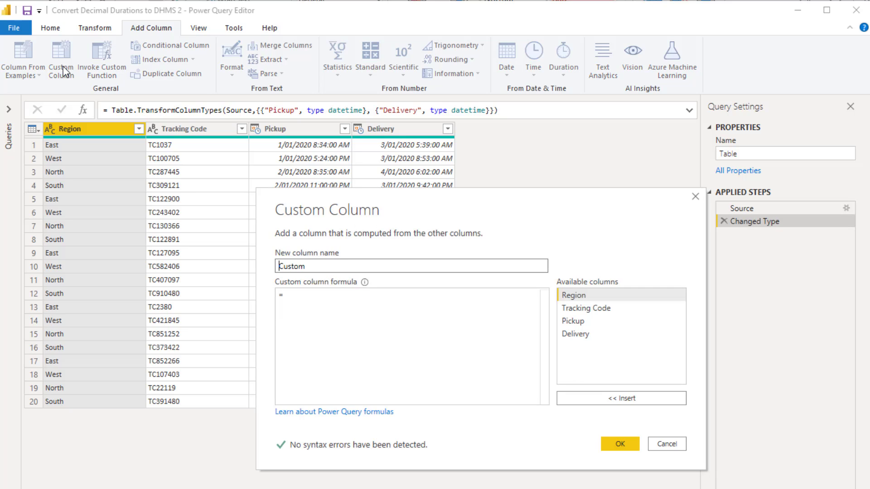
type("Deli")
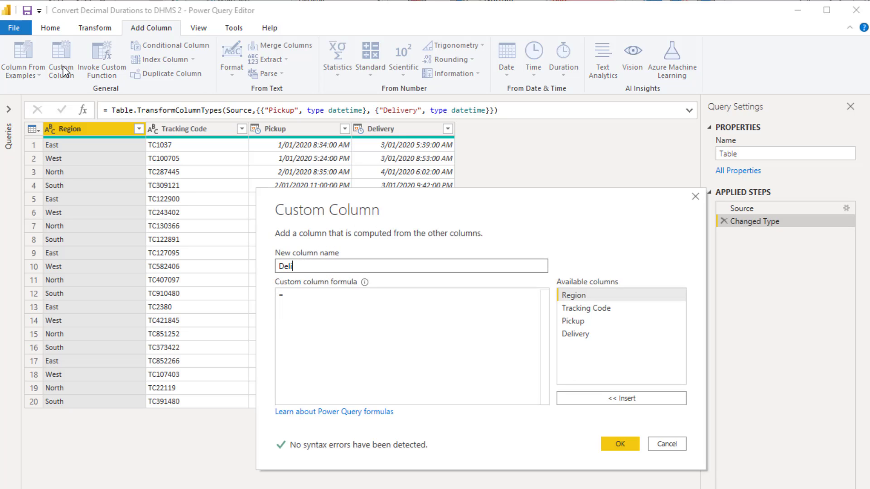
type("very Duration")
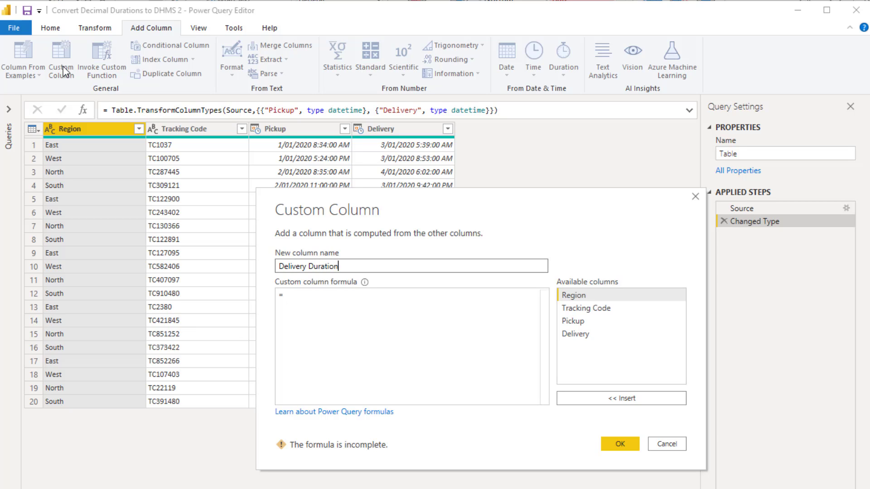
double_click(575, 334)
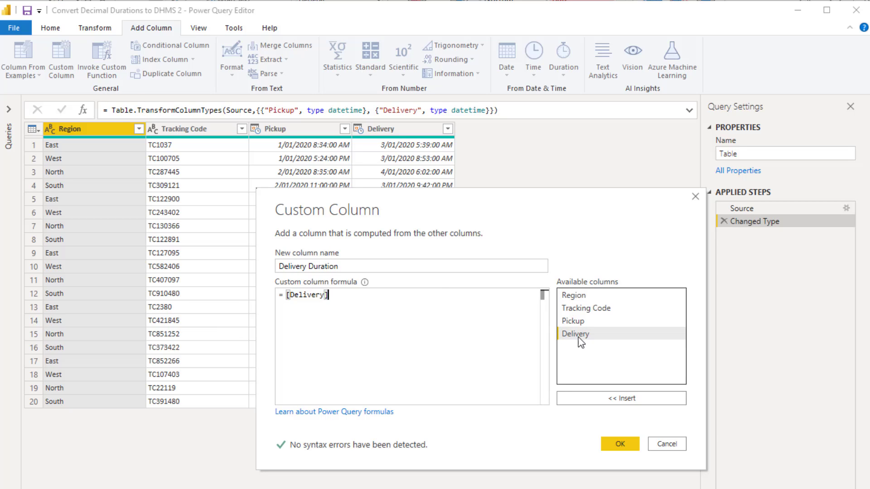
type("-[Pickup")
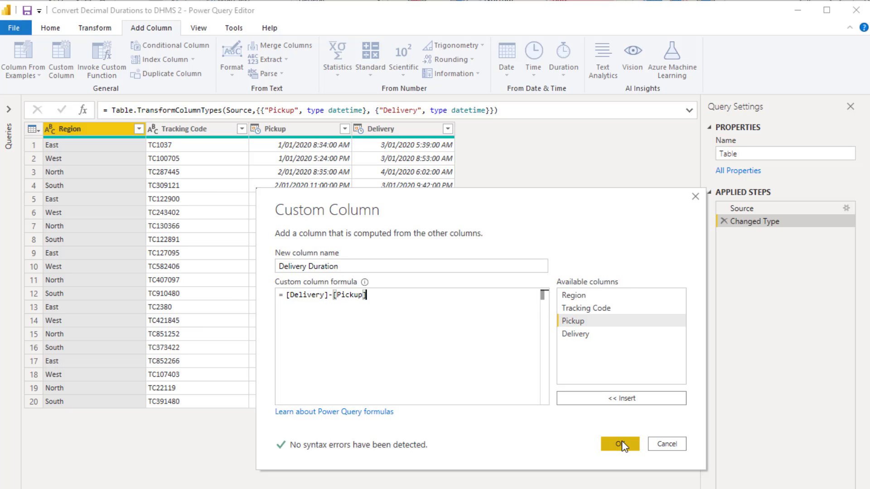
Confirm the Delivery Duration column and convert it to the Decimal Number type.
left_click(618, 444)
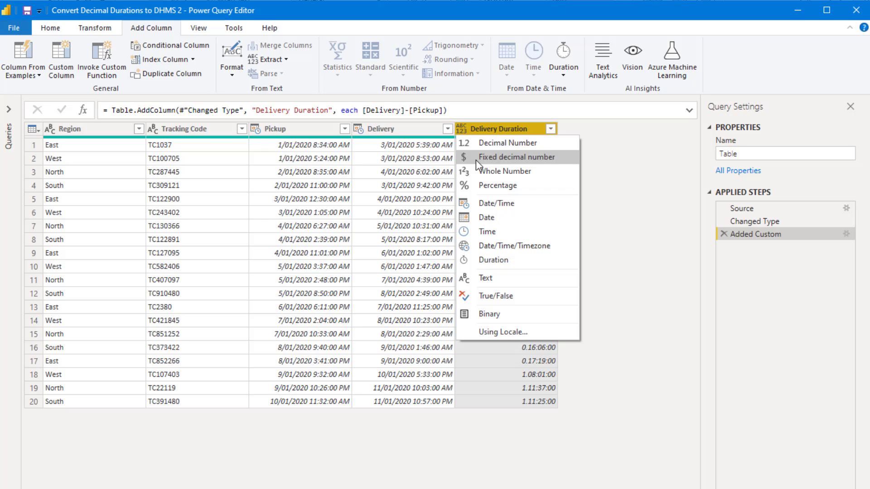
left_click(502, 143)
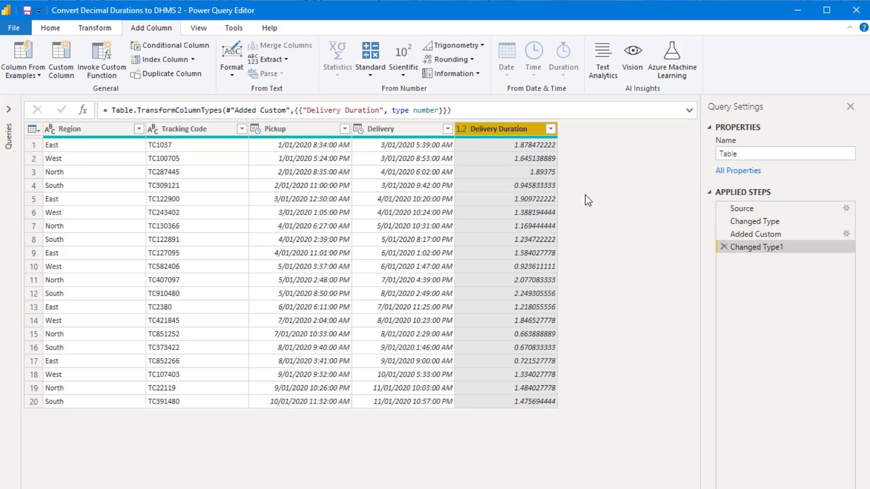
mouse_move(632, 218)
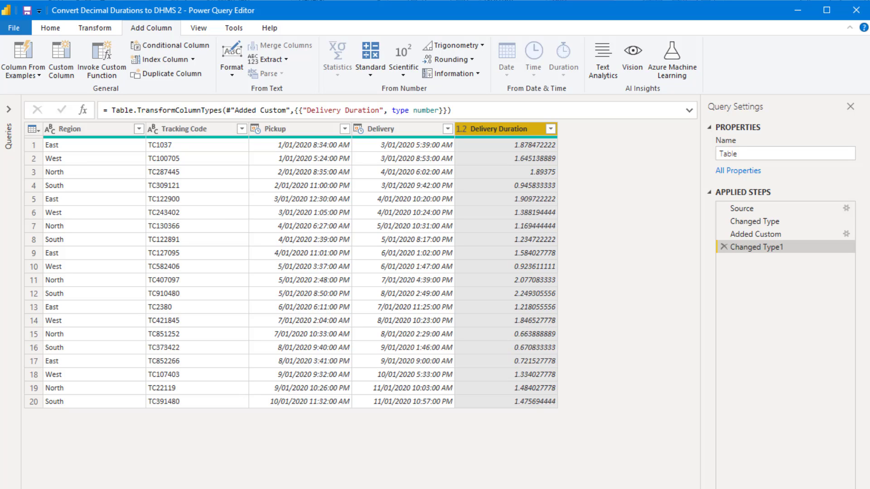
Change Delivery Duration to the Duration type, replacing the earlier decimal conversion.
left_click(461, 127)
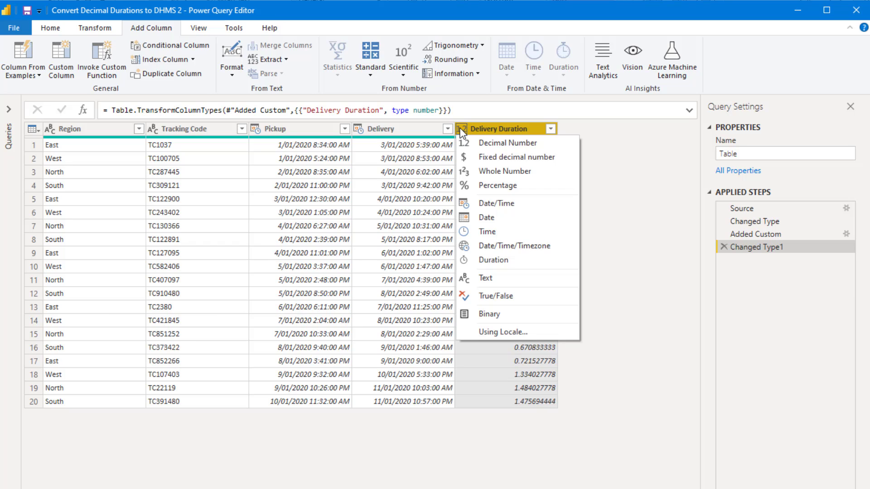
left_click(506, 142)
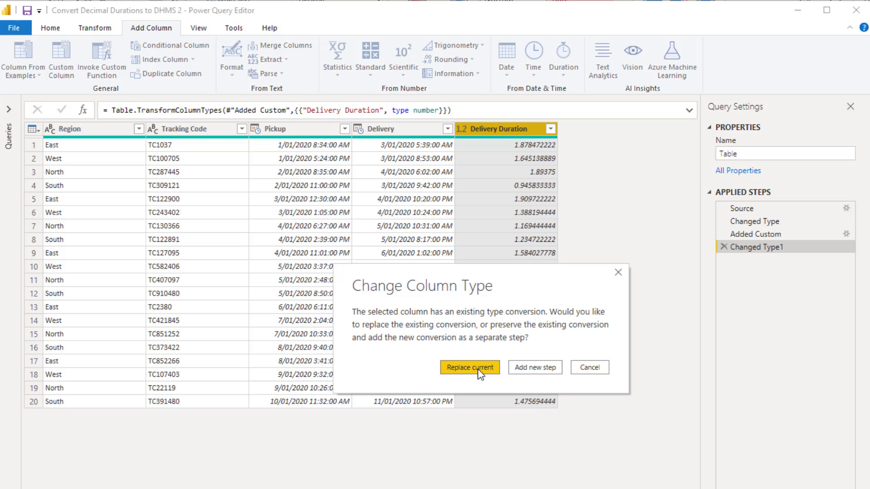
left_click(469, 367)
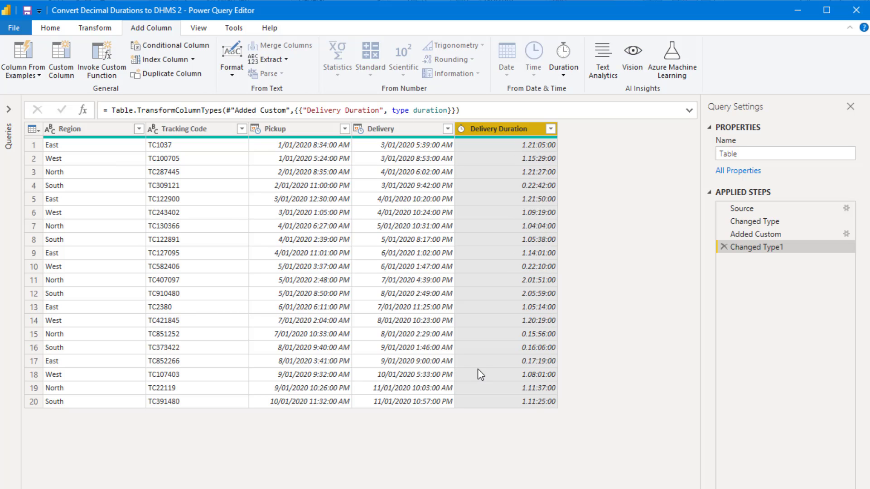
mouse_move(500, 365)
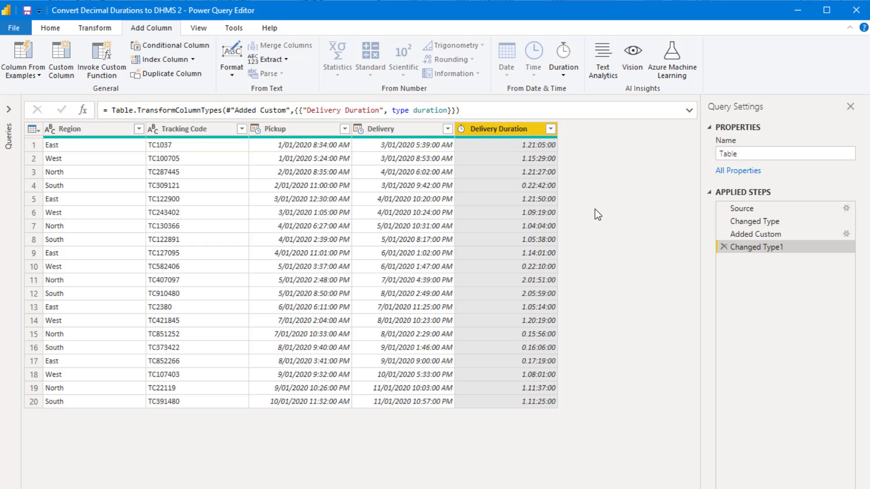
Duplicate Delivery Duration and set the copy's data type to Text.
right_click(497, 128)
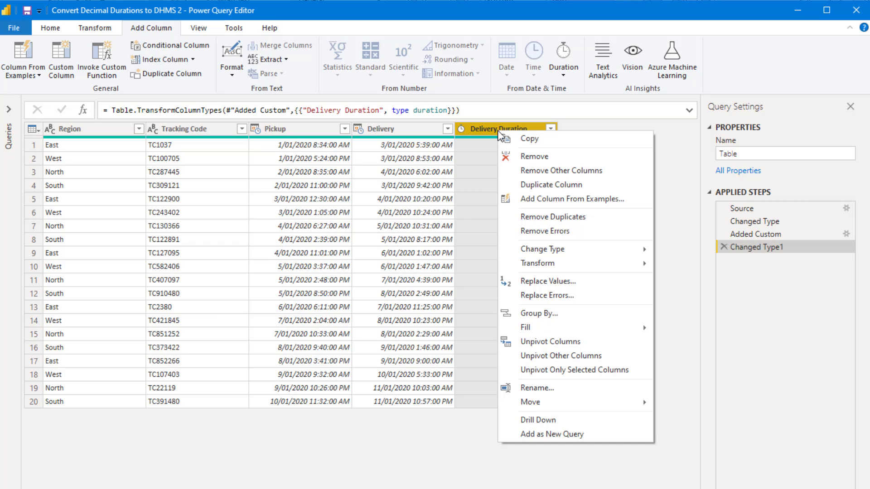
left_click(551, 184)
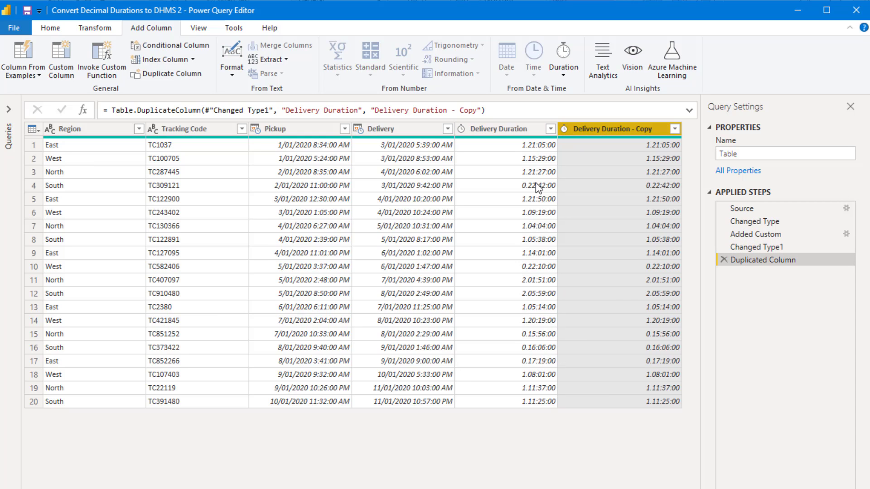
left_click(567, 129)
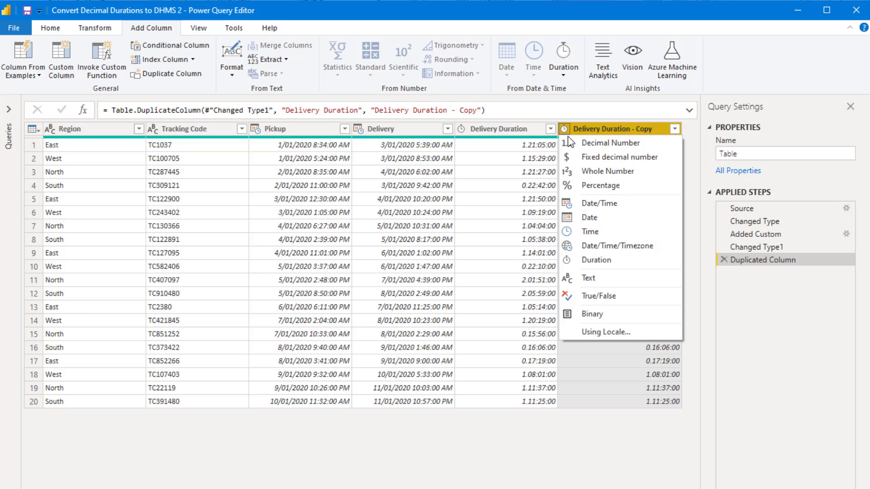
left_click(587, 277)
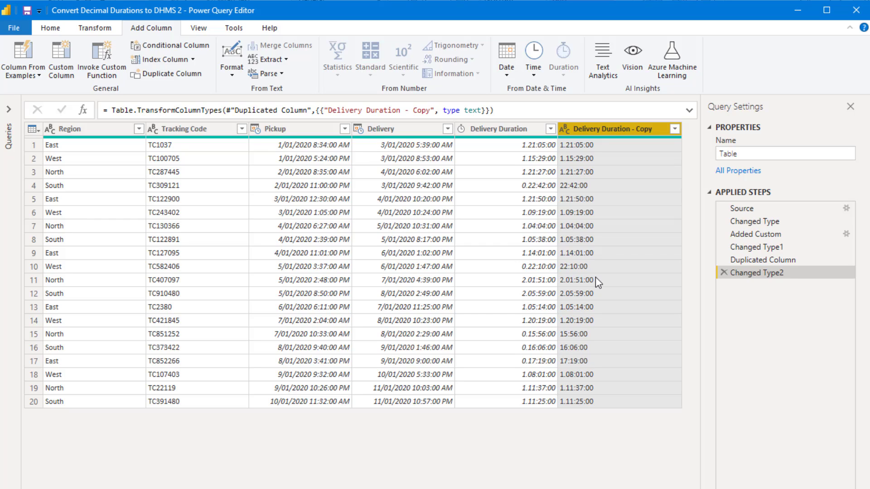
mouse_move(665, 426)
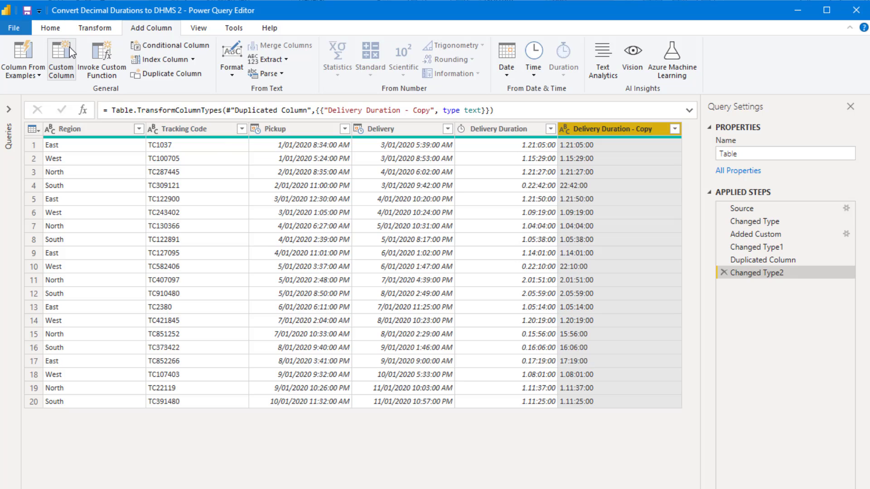
Close & Apply the query changes and check the table visual in the report.
left_click(49, 28)
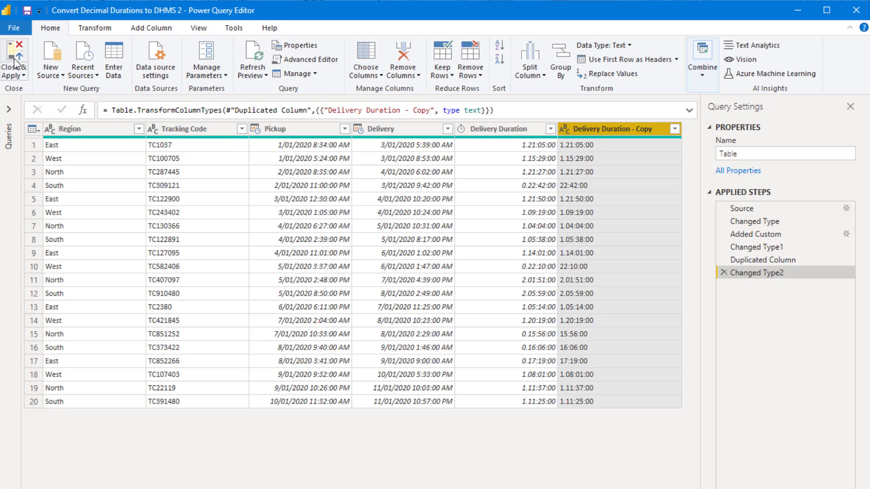
left_click(14, 58)
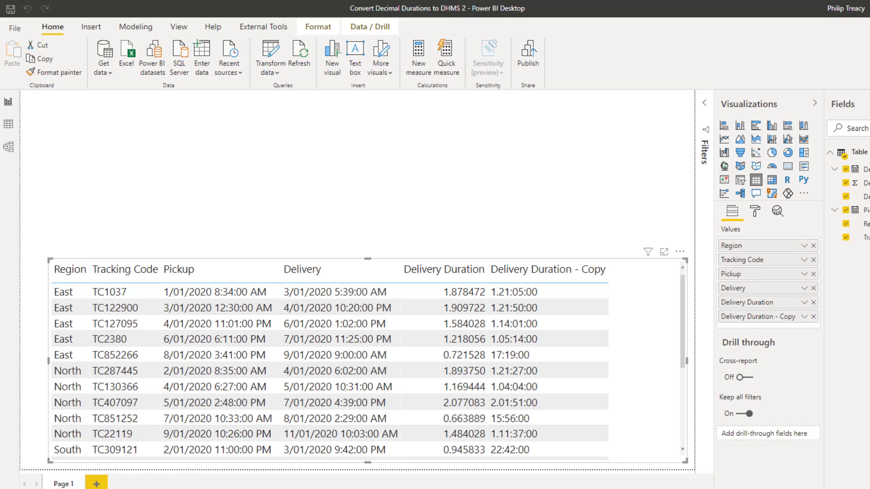
left_click(443, 269)
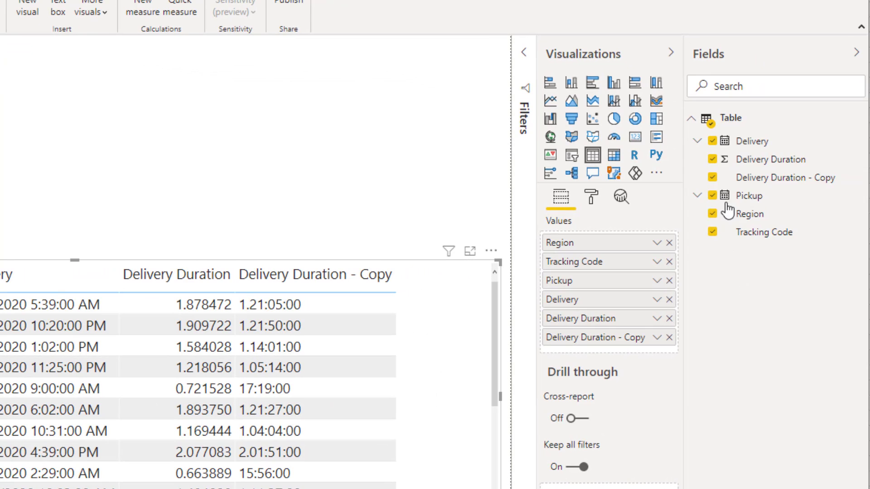
Add a measure named Delivery Time with a DAX formula converting Delivery Duration to days, hours and minutes text.
right_click(730, 117)
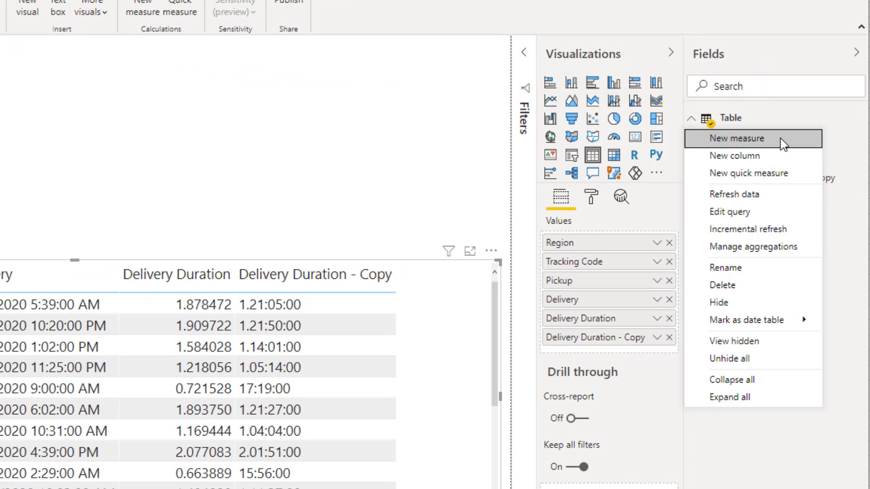
left_click(735, 137)
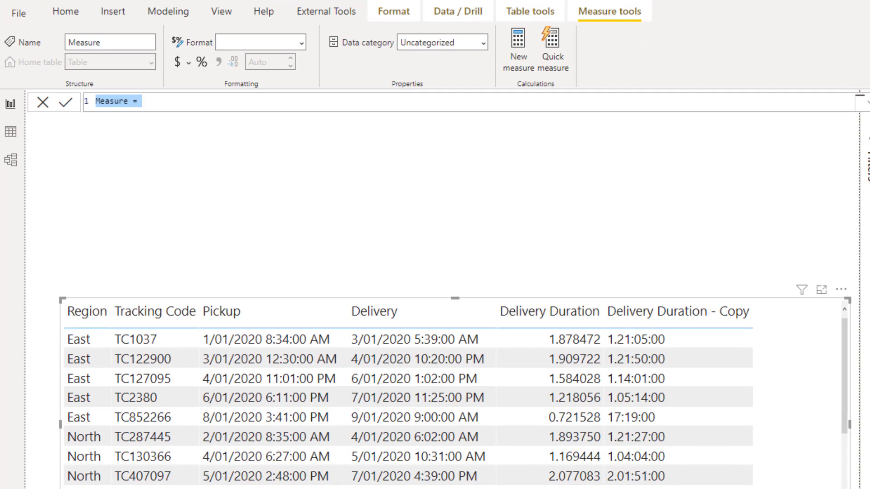
type("Delivery Time")
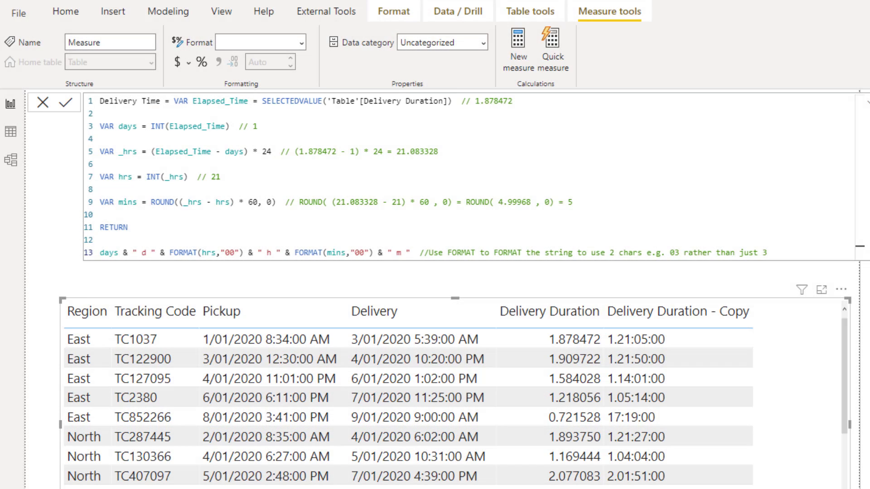
left_click(549, 339)
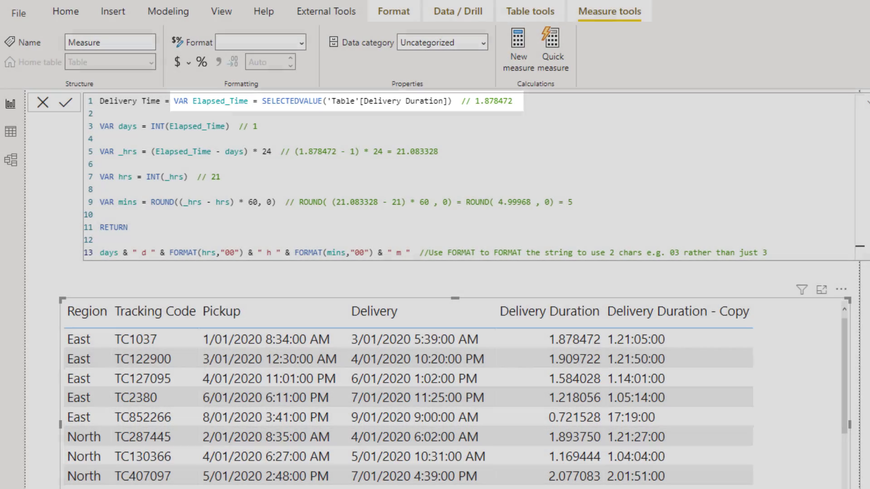
left_click(167, 126)
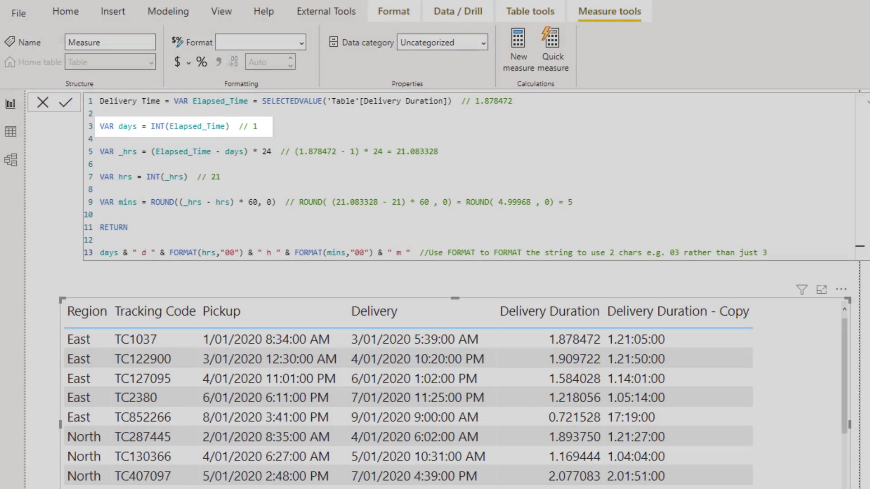
left_click(194, 151)
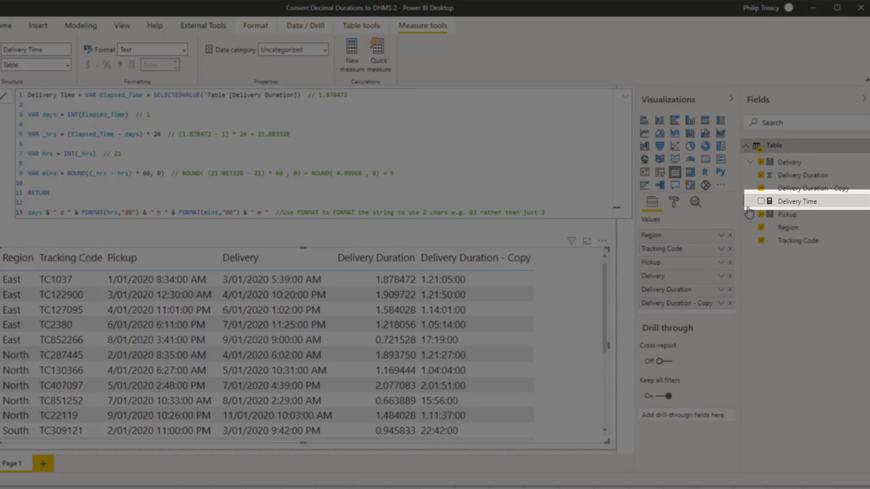
Show Delivery Time in the table visual and test removing then restoring FORMAT in its formula.
left_click(761, 201)
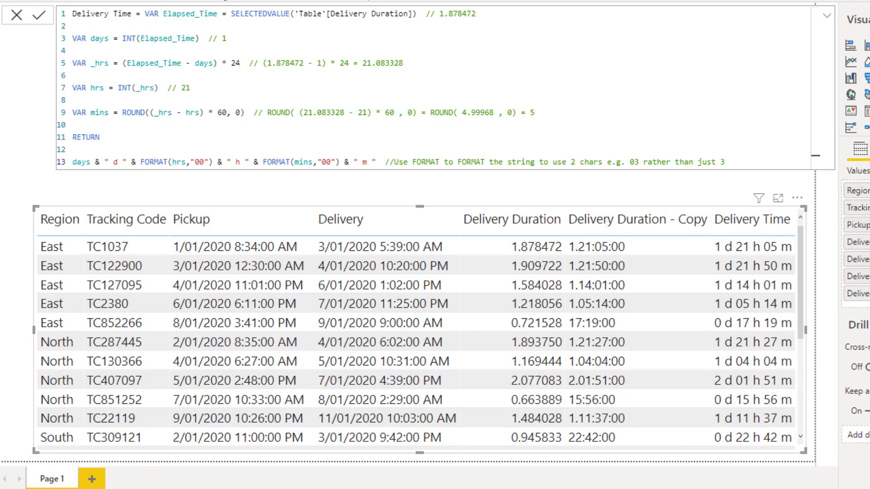
double_click(154, 161)
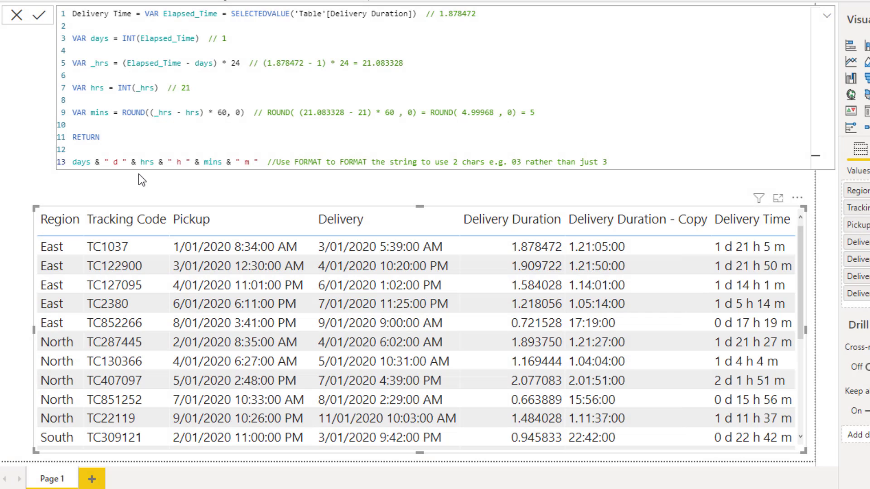
type("FORMAT(hrs,\"00\") & \" h \" & F")
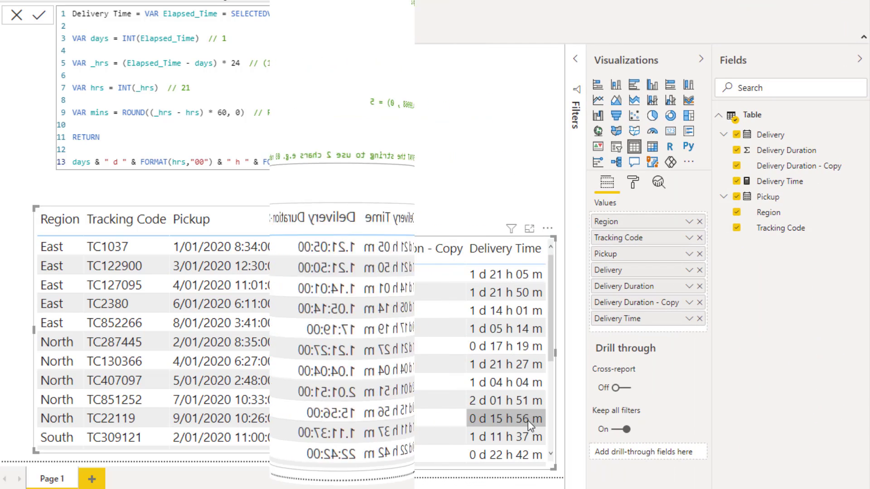
Untick Delivery Duration and Delivery Duration - Copy so only Delivery Time remains in the visual.
left_click(10, 16)
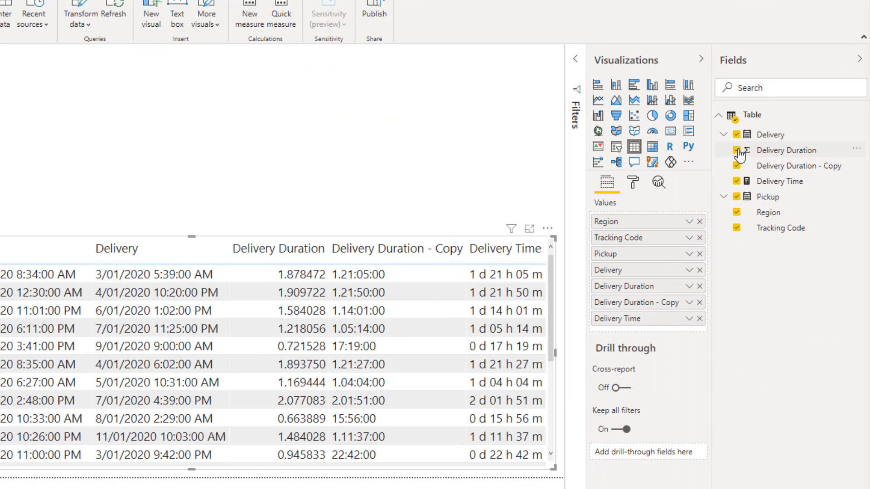
left_click(736, 150)
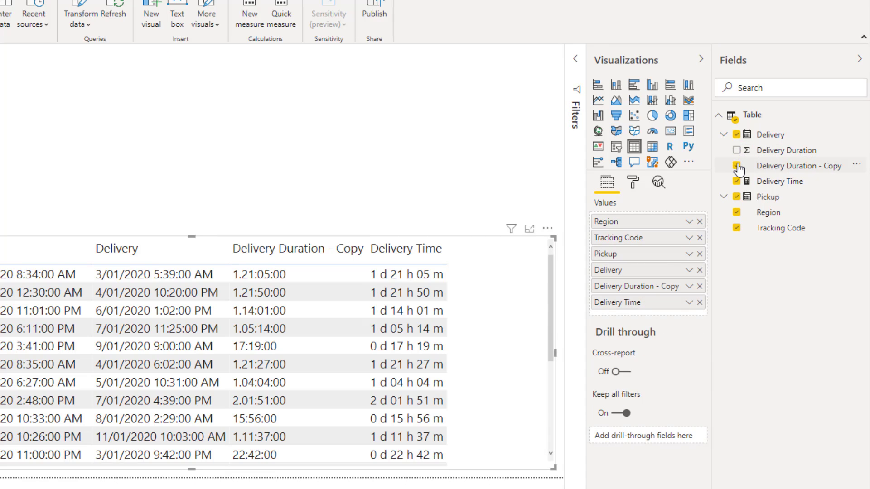
left_click(700, 287)
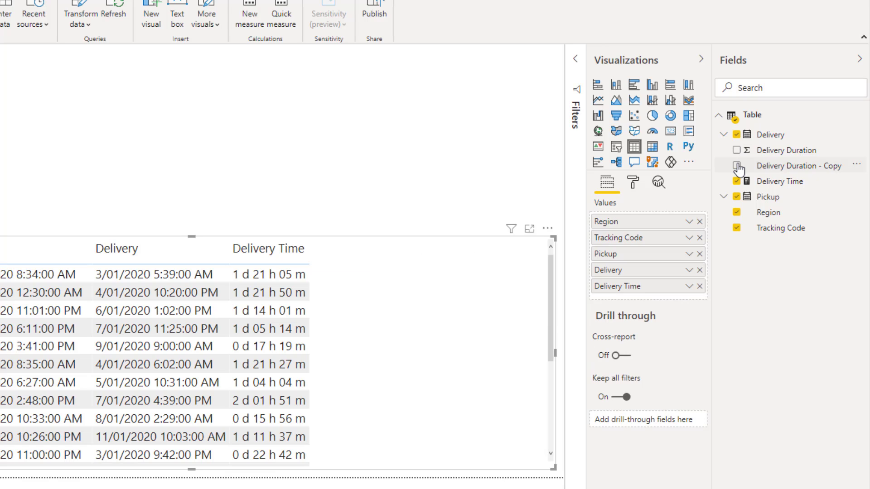
left_click(736, 165)
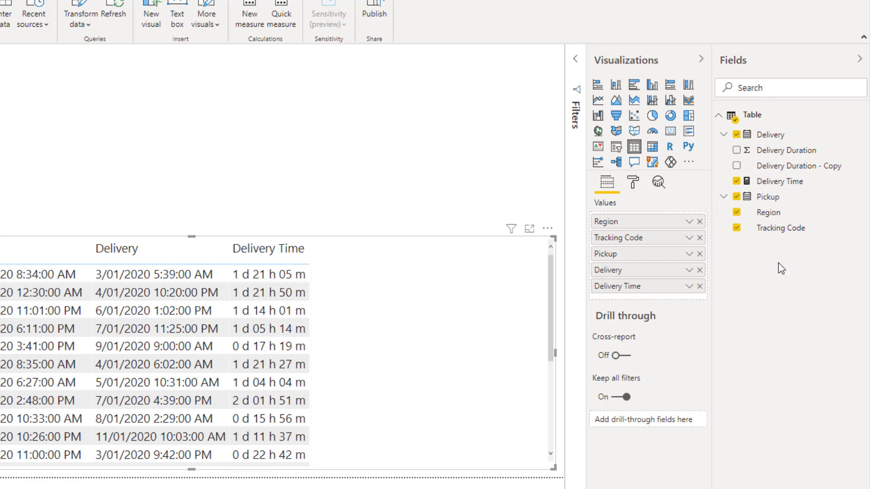